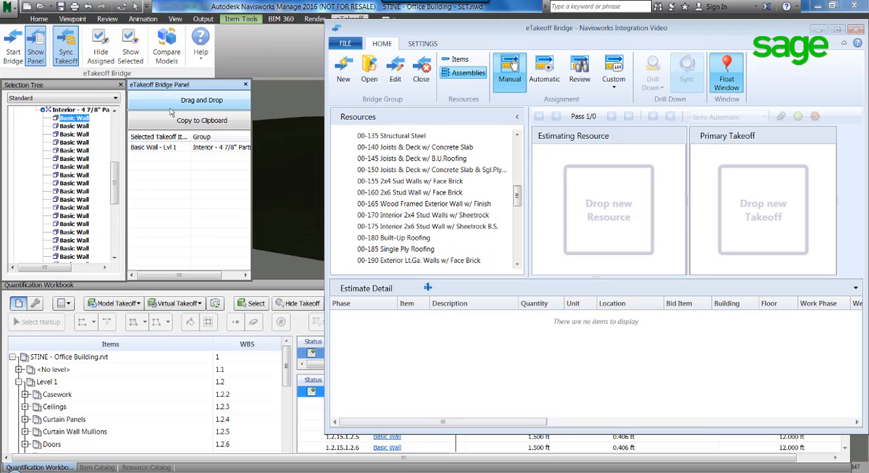
Highlight the Interior 2x4 Stud Walls w/ Sheetrock assembly in the Resources list.
{"action": "left_click", "coordinate": [423, 203]}
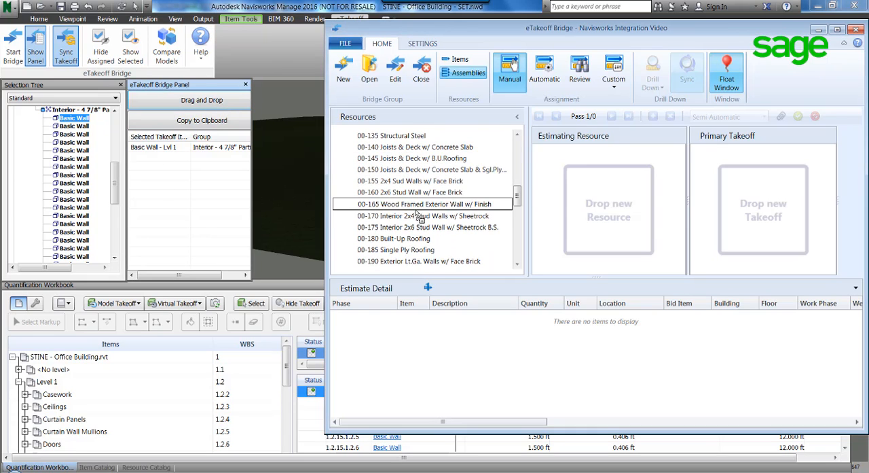
{"action": "left_click", "coordinate": [421, 215]}
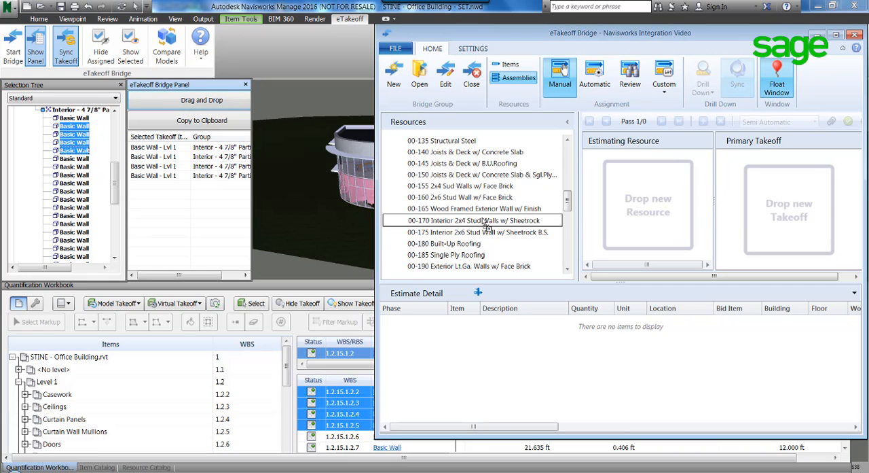
Apply assembly 00-170 to the selected walls and name the takeoff '4 Walls' for the estimate.
{"action": "double_click", "coordinate": [481, 220]}
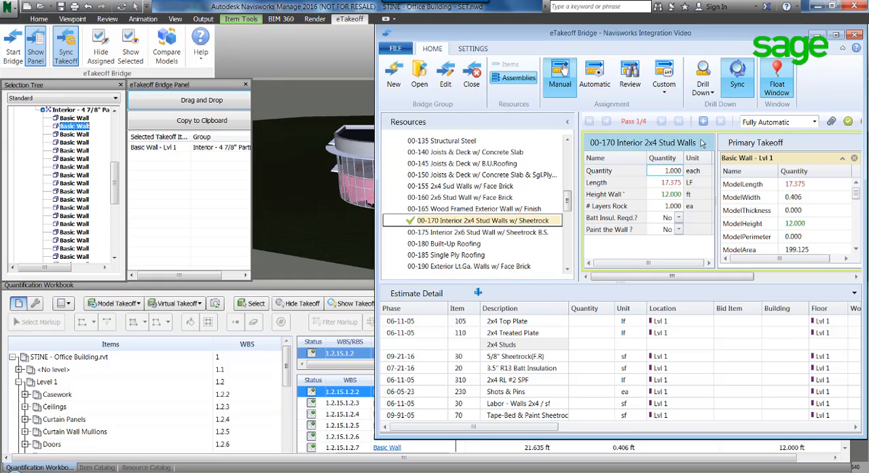
{"action": "type", "text": "4 Walls"}
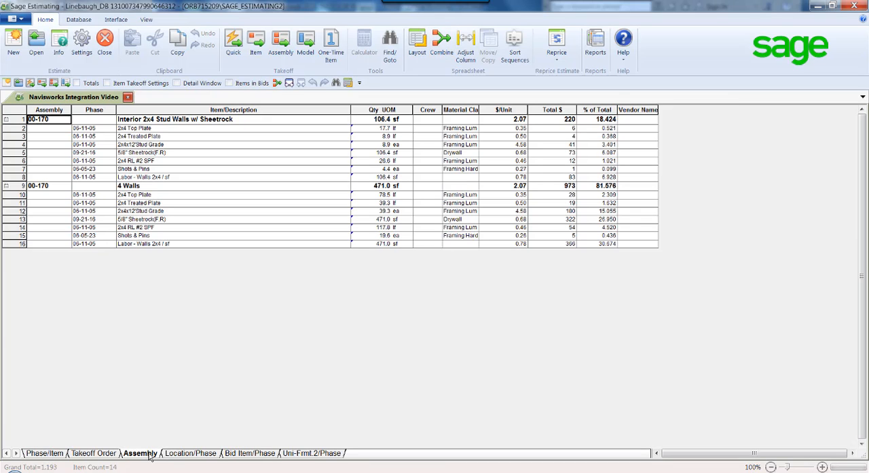
Review the Pass Audit history for the 4 Walls assembly and dismiss it.
{"action": "right_click", "coordinate": [129, 184]}
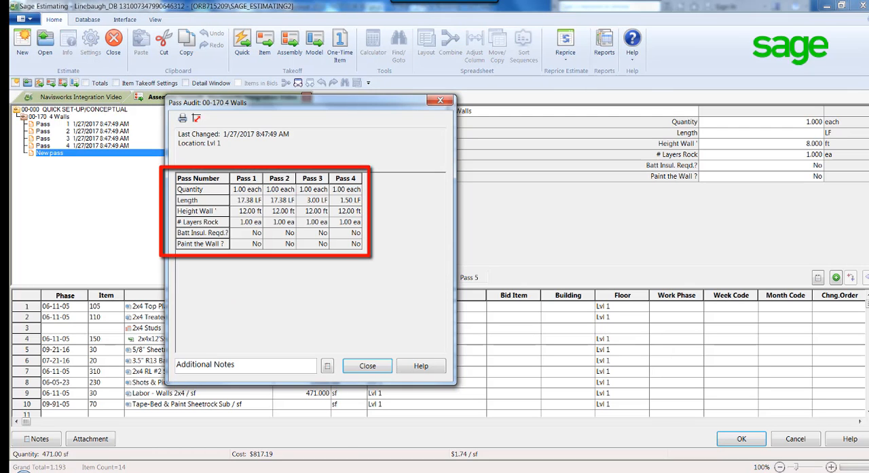
{"action": "left_click", "coordinate": [367, 365]}
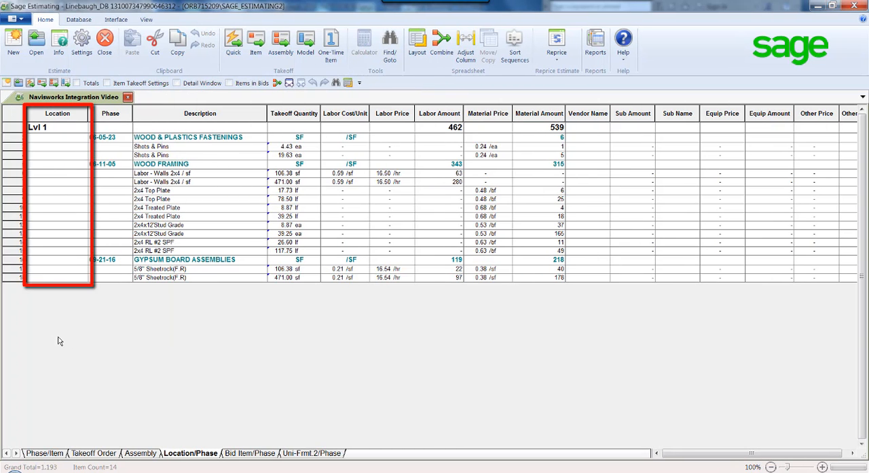
Drill down from the Labor - Walls line back to its takeoff in eTakeoff Bridge.
{"action": "right_click", "coordinate": [285, 174]}
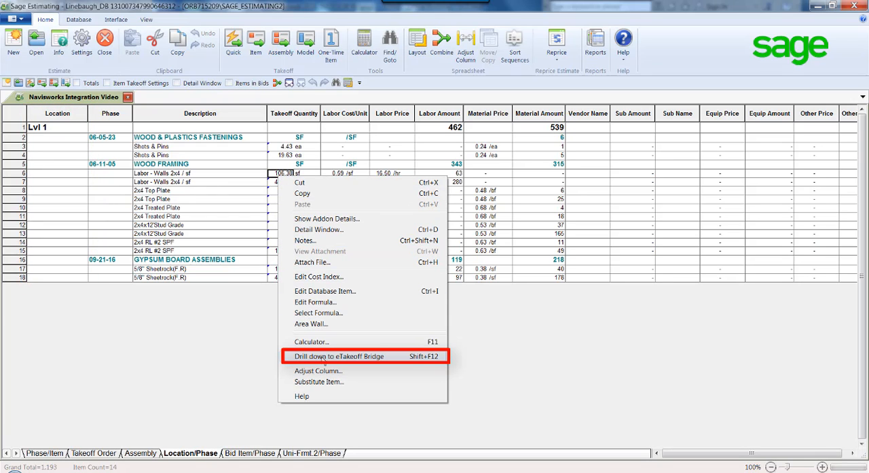
{"action": "left_click", "coordinate": [338, 356]}
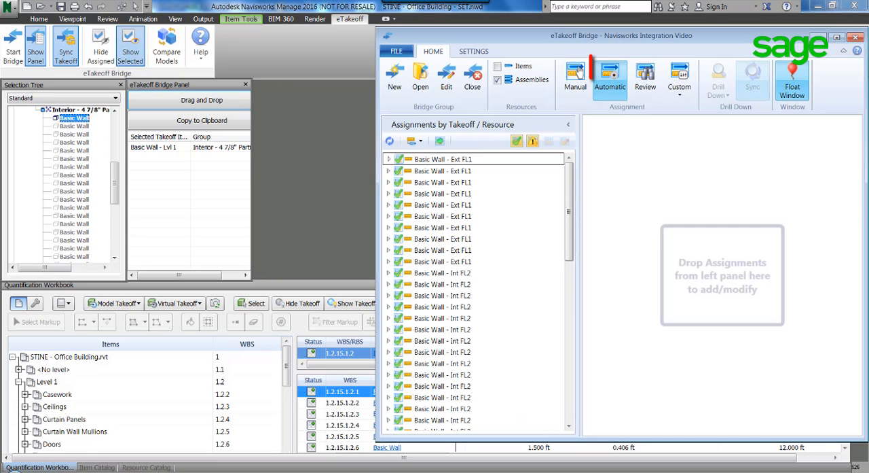
Submit all fully automatic assignments, adding 63 measurements to the estimate.
{"action": "left_click", "coordinate": [610, 78]}
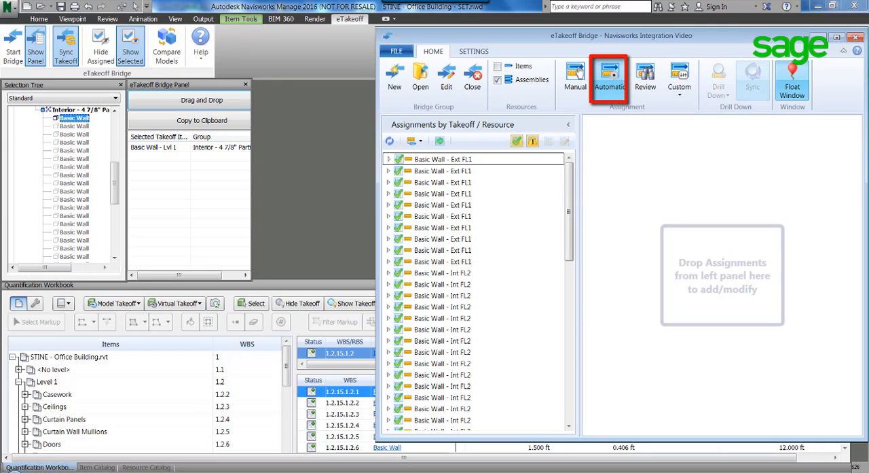
{"action": "mouse_move", "coordinate": [440, 141]}
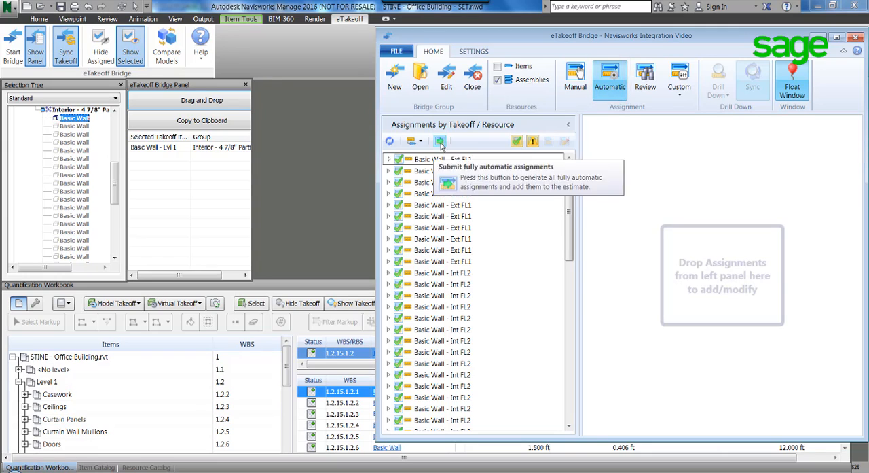
{"action": "left_click", "coordinate": [440, 141]}
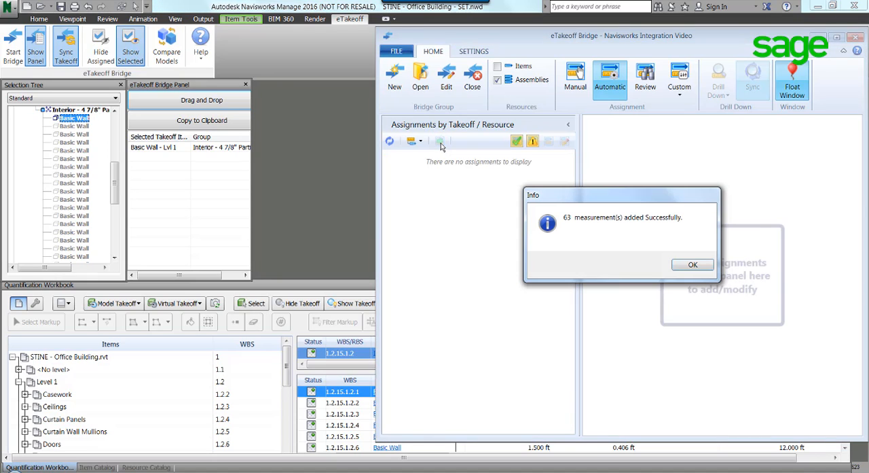
{"action": "mouse_move", "coordinate": [753, 302]}
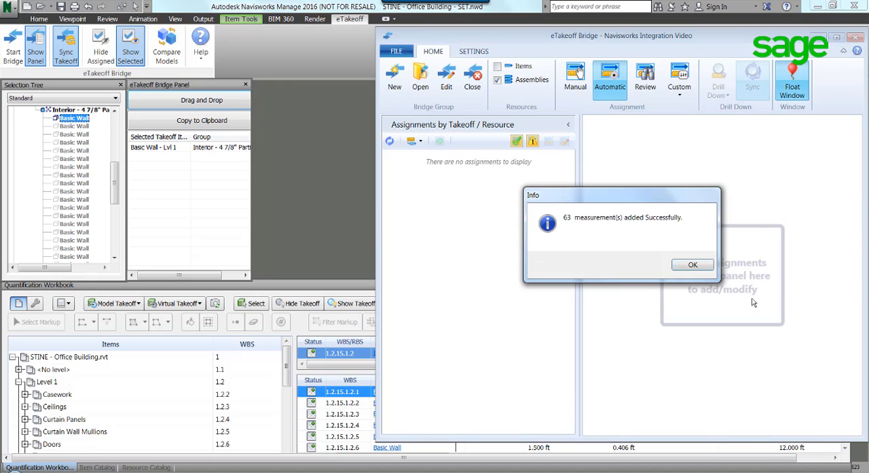
{"action": "left_click", "coordinate": [692, 264]}
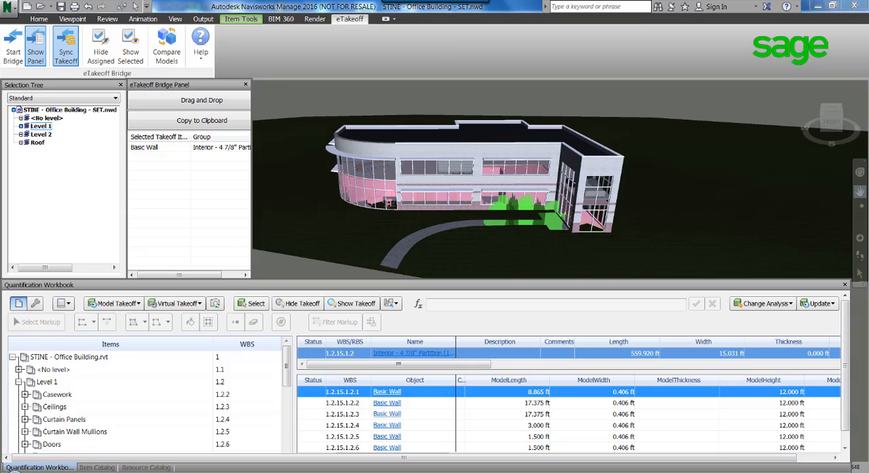
Reopen eTakeoff Bridge and expand the flagged Basic Wall - Ext FL1 assignment for review.
{"action": "left_click", "coordinate": [101, 47]}
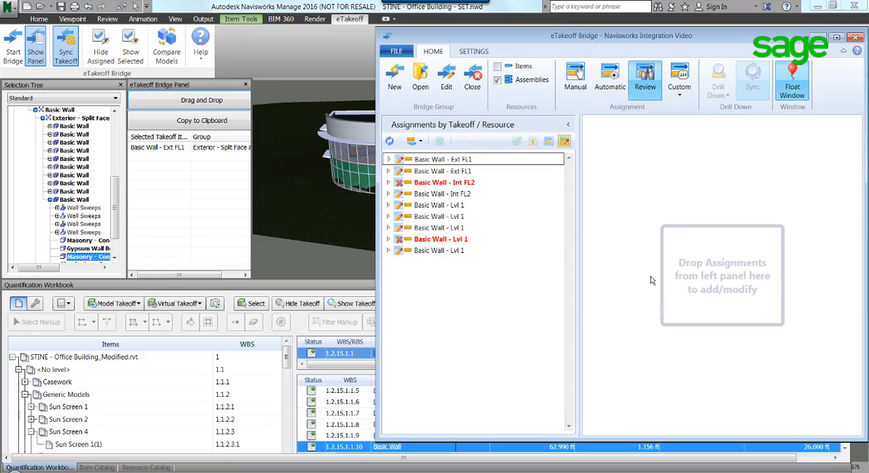
{"action": "left_click", "coordinate": [389, 159]}
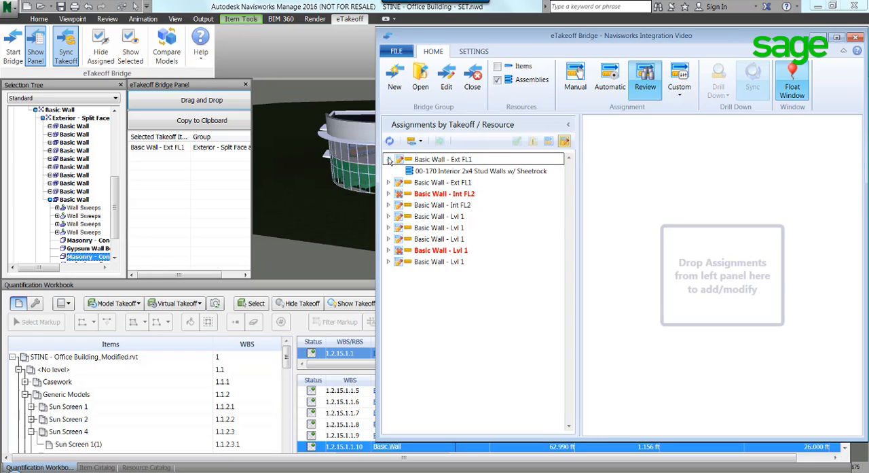
{"action": "left_click", "coordinate": [481, 172]}
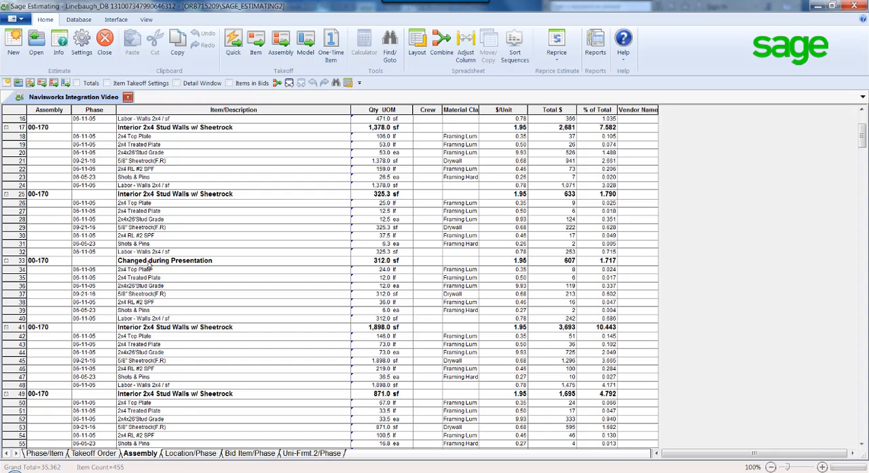
Show the Pass Audit for the Changed during Presentation assembly and begin an additional note.
{"action": "left_click", "coordinate": [165, 261]}
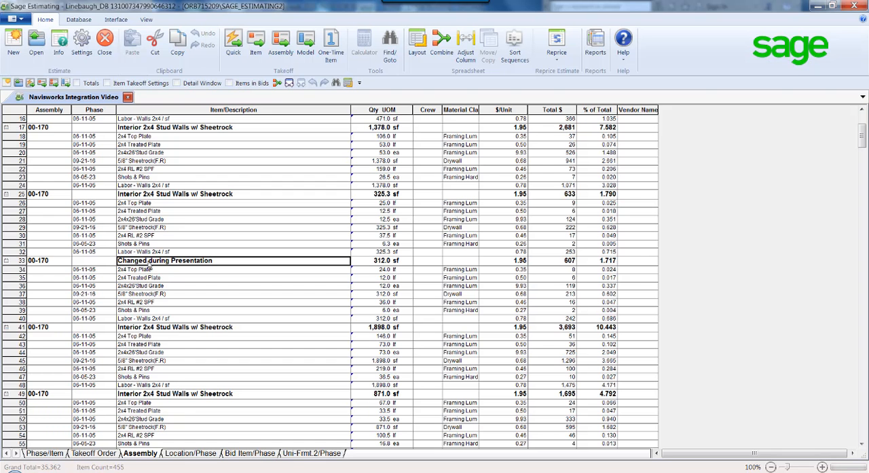
{"action": "double_click", "coordinate": [164, 261]}
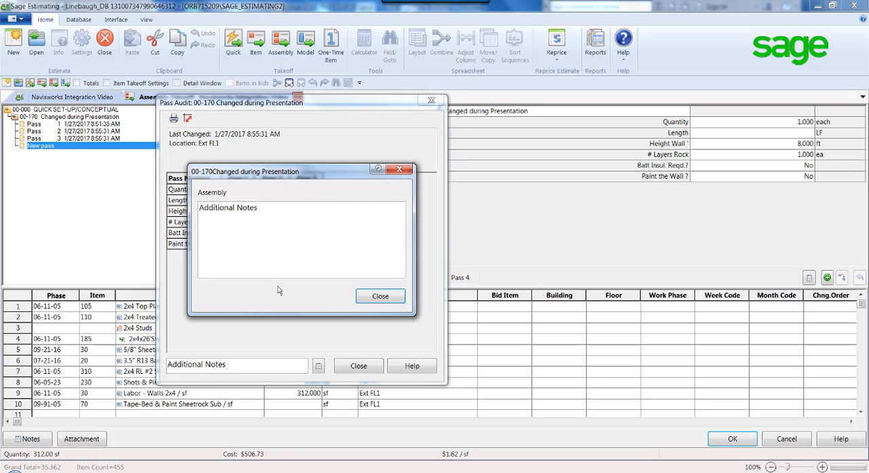
{"action": "left_click", "coordinate": [263, 207]}
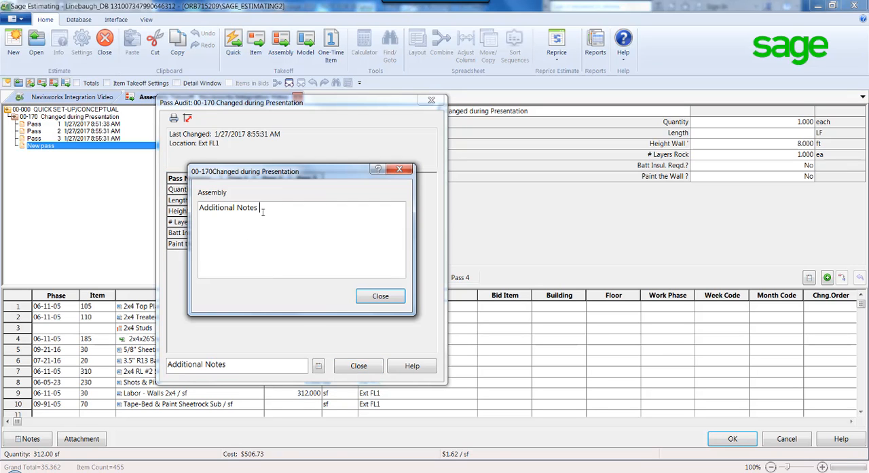